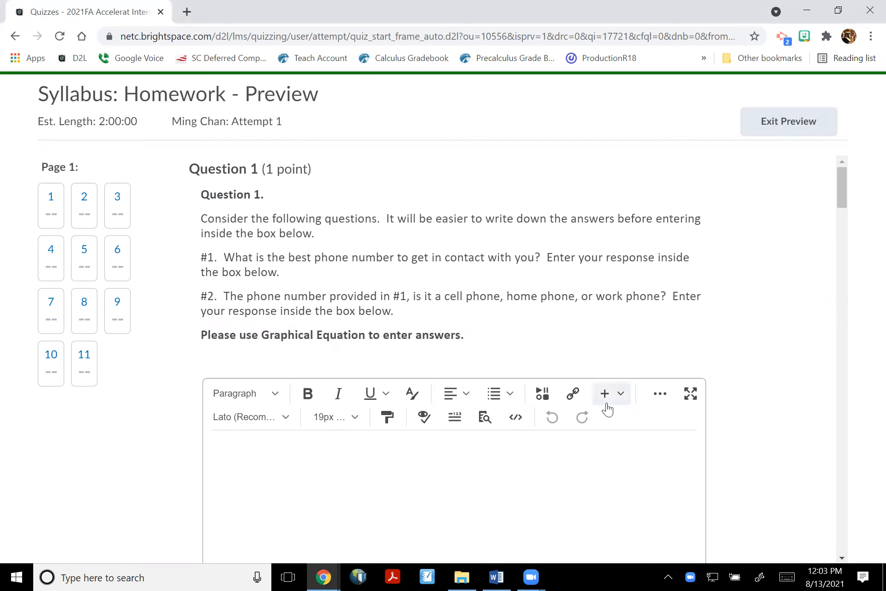
{"action": "mouse_move", "coordinate": [605, 394]}
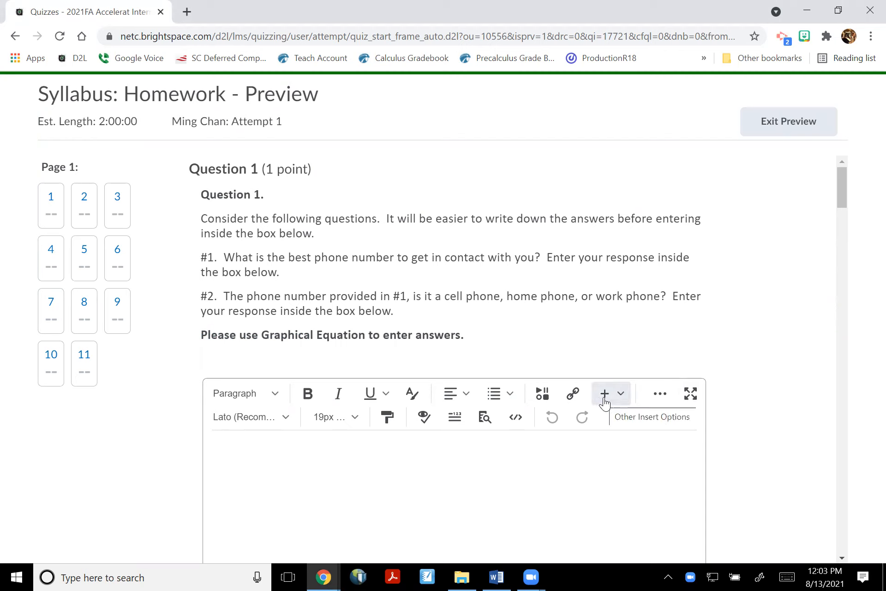
- Open the answer box's Insert menu and expand the Equation submenu
{"action": "left_click", "coordinate": [604, 392]}
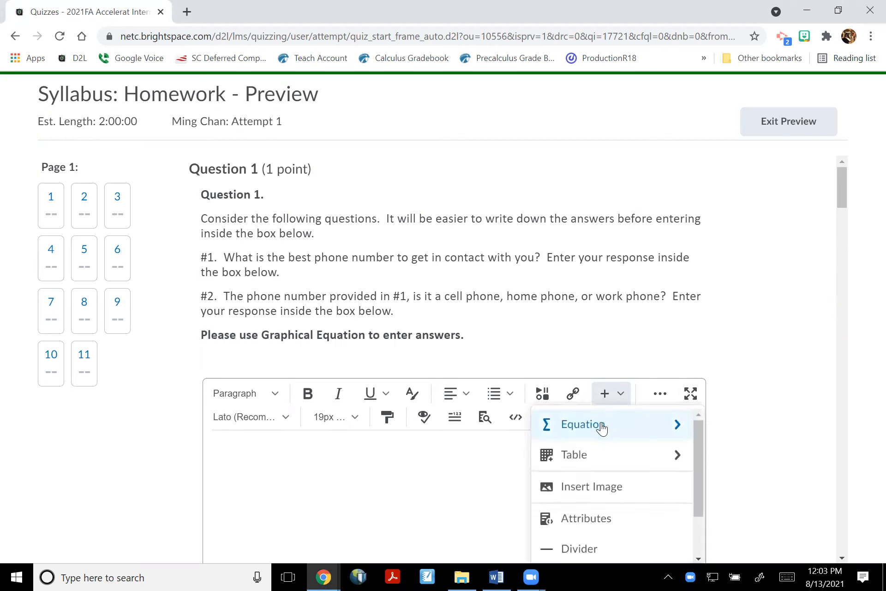
{"action": "left_click", "coordinate": [585, 425]}
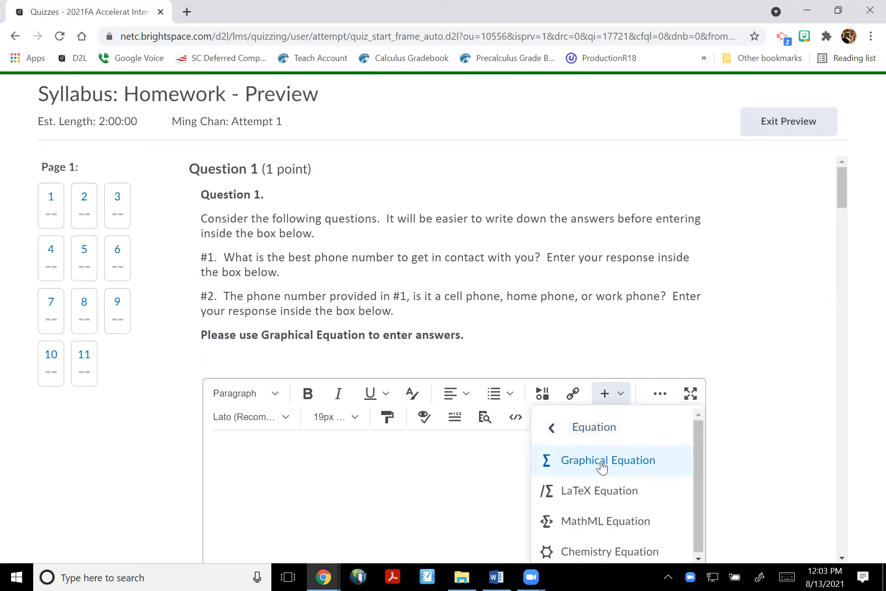
- Choose Graphical Equation to open the Insert Equation editor
{"action": "left_click", "coordinate": [608, 460]}
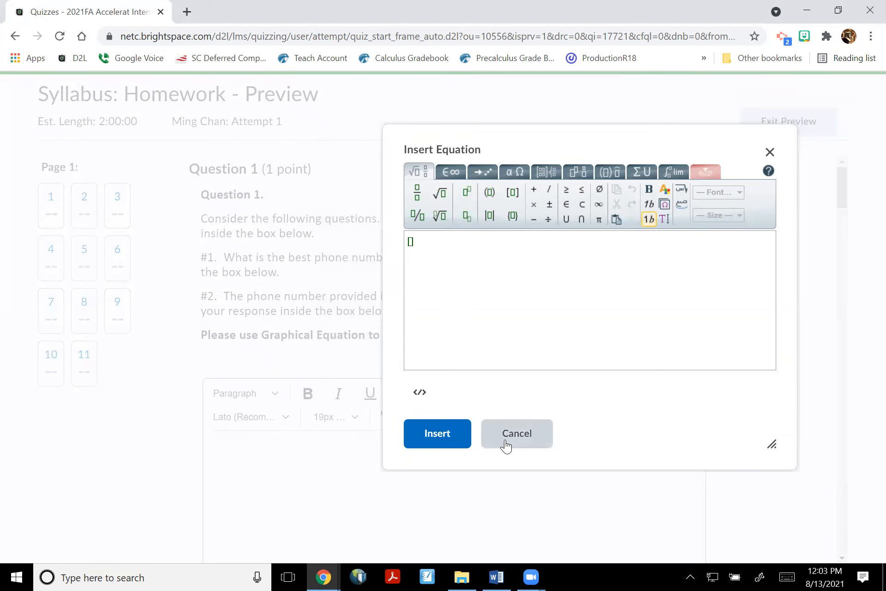
- Cancel the empty equation editor, then reopen Insert > Equation > Graphical Equation
{"action": "left_click", "coordinate": [516, 433]}
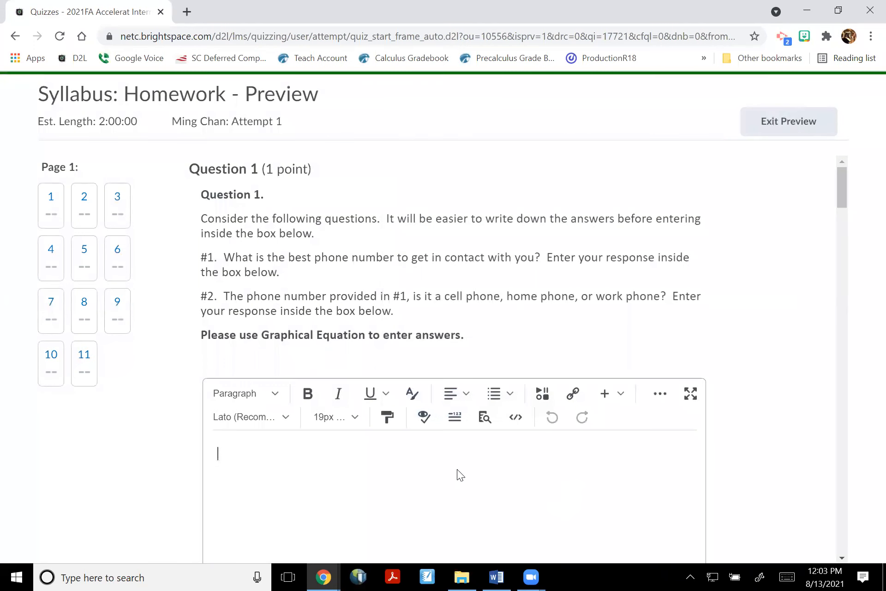
{"action": "mouse_move", "coordinate": [211, 331]}
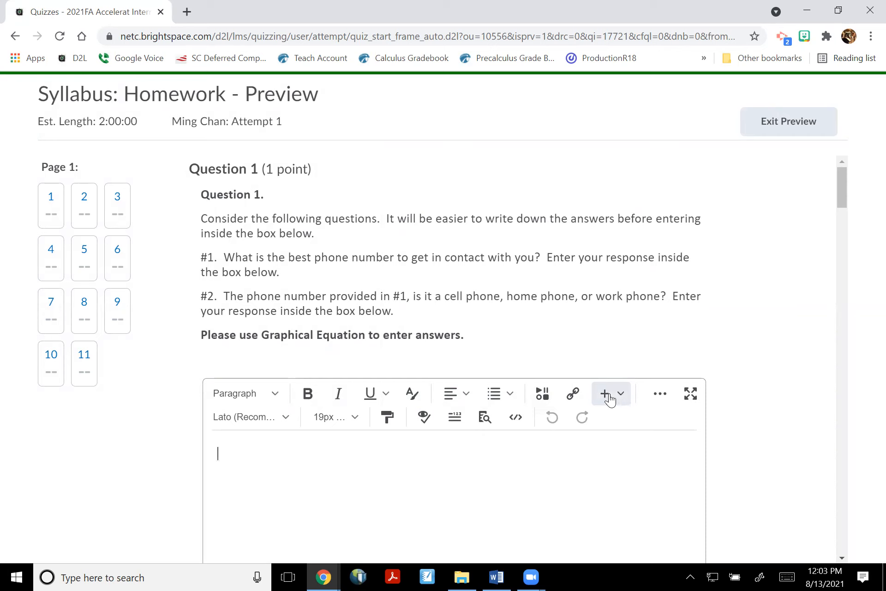
{"action": "left_click", "coordinate": [610, 393]}
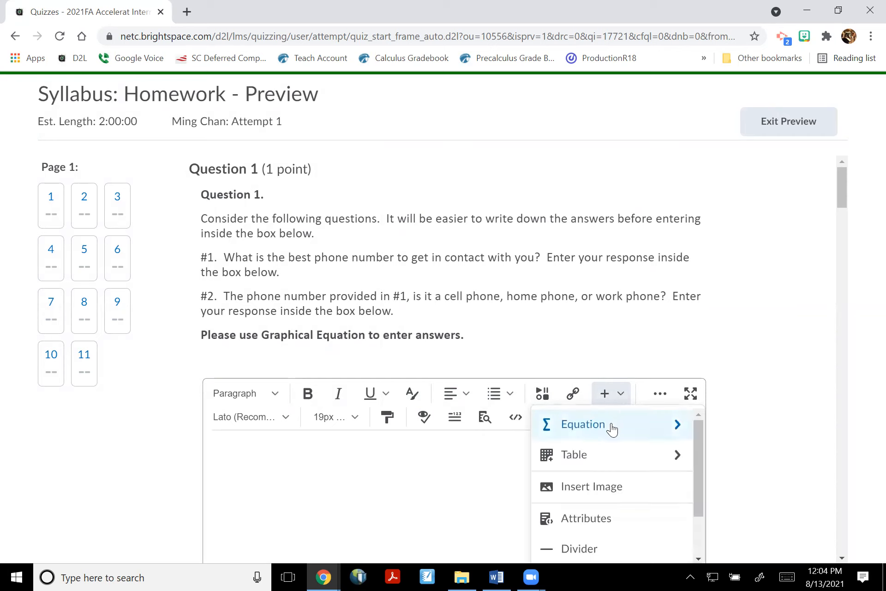
{"action": "left_click", "coordinate": [585, 424]}
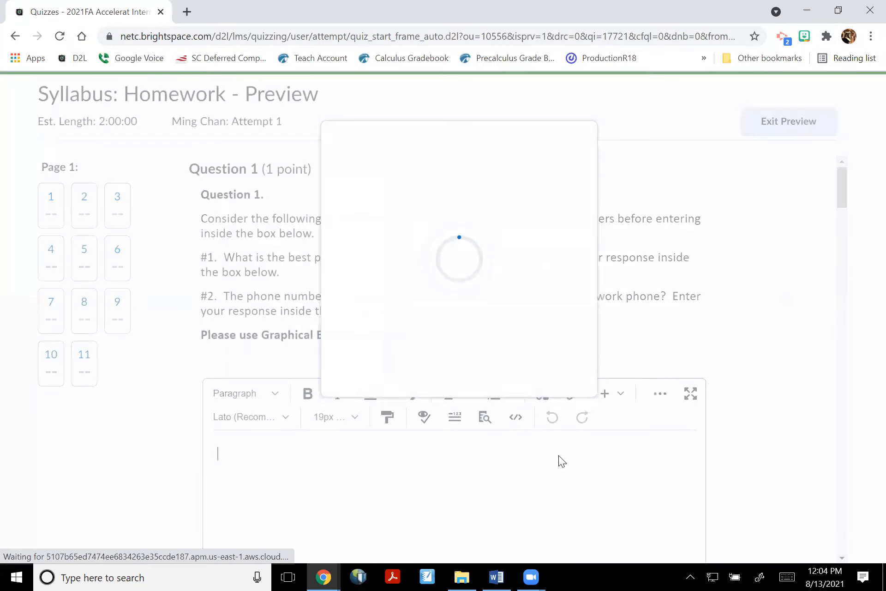